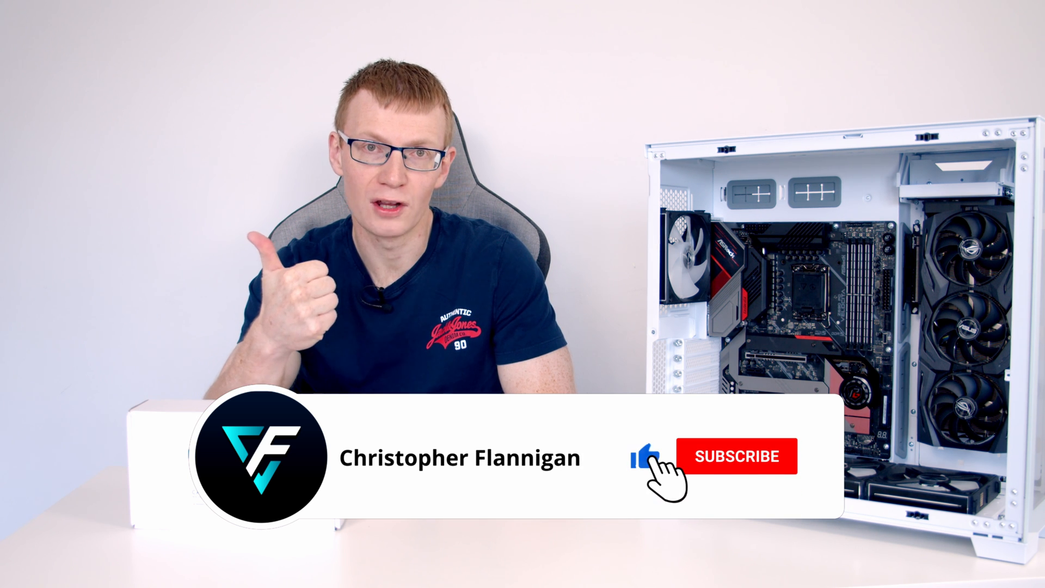
click(736, 457)
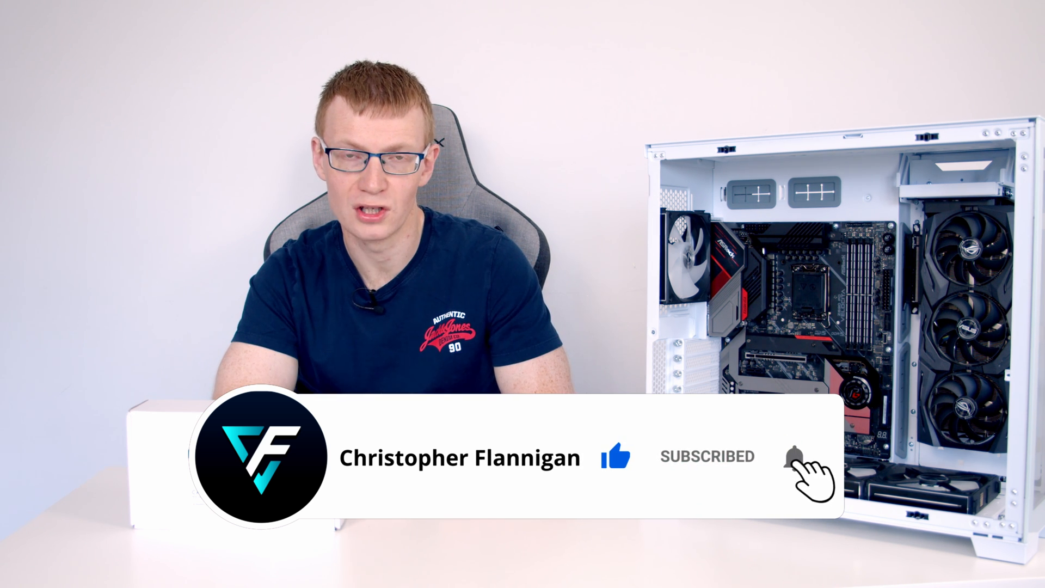